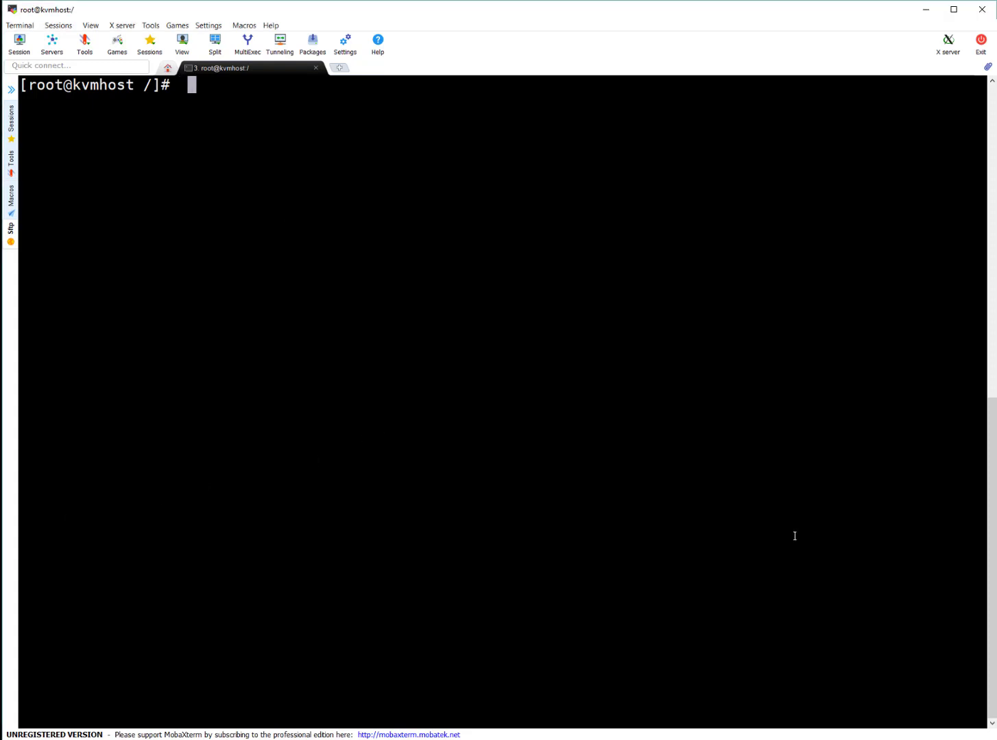
# Run 'virsh list --all' to show all VMs, with testvm1 shut off.
pyautogui.write('virsh list --all')
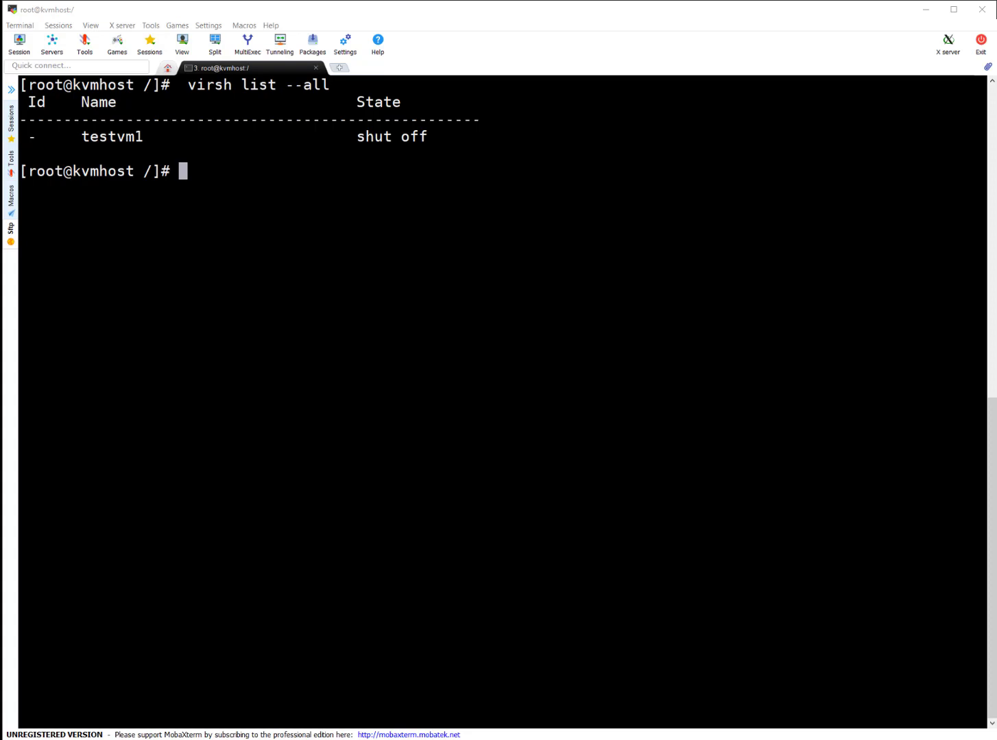
pyautogui.moveTo(609, 306)
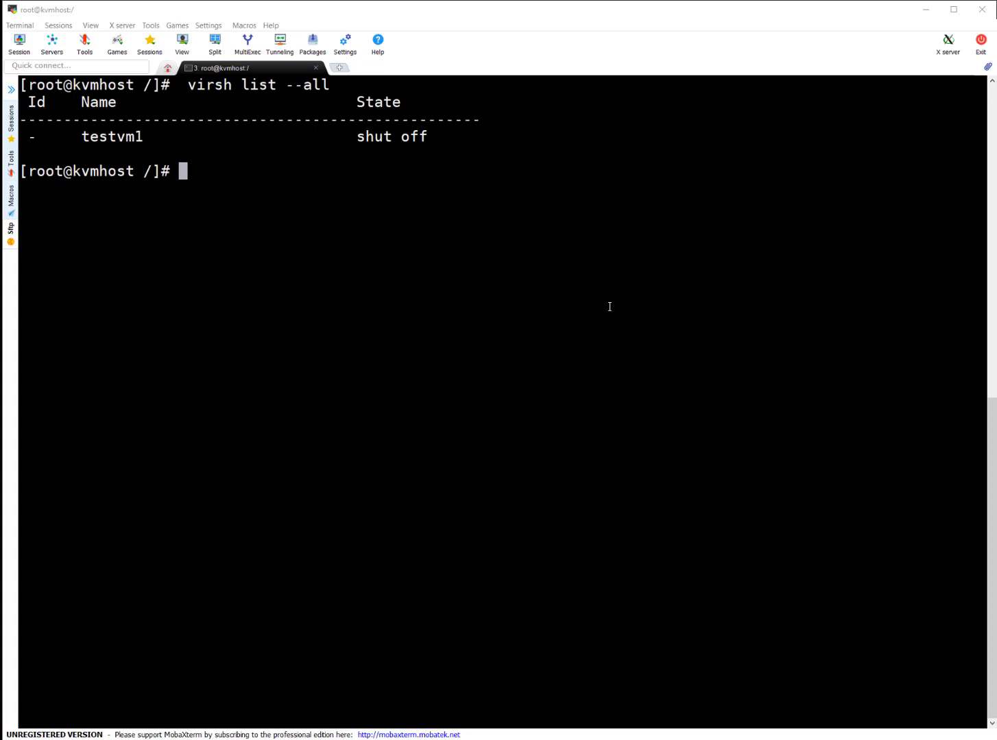
# Verify libguestfs-tools is installed and open testvm1-os.qcow2 in guestfish.
pyautogui.write('yum install libguestfs-tools -y')
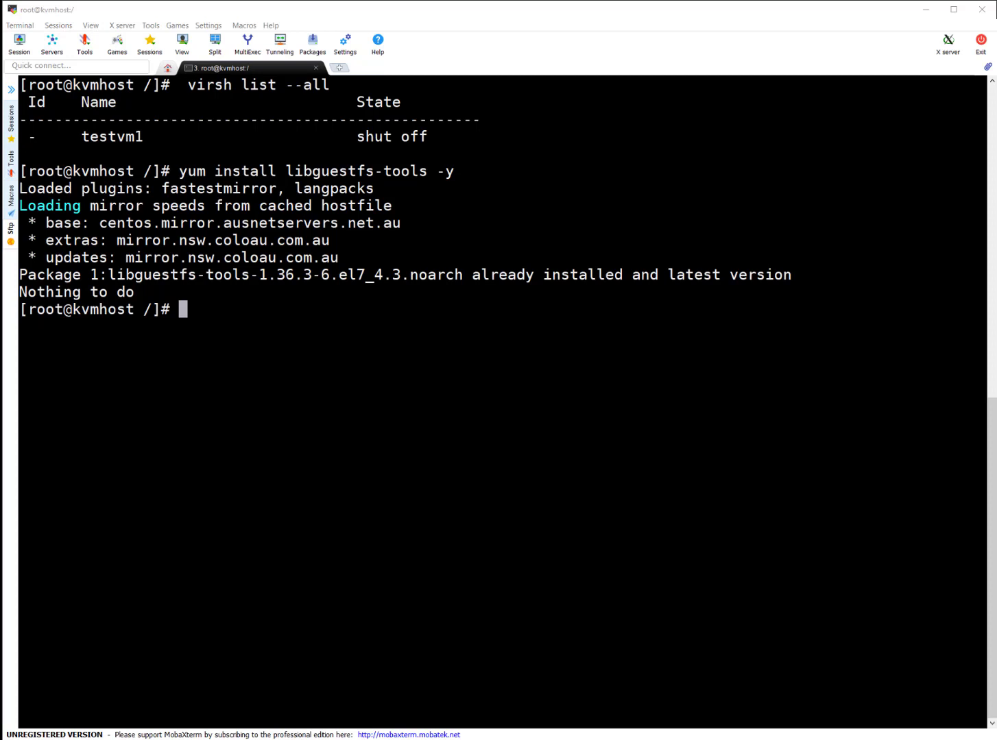
pyautogui.write('guestfish -a /var/lib/libvirt/images/testvm1-os.qcow2')
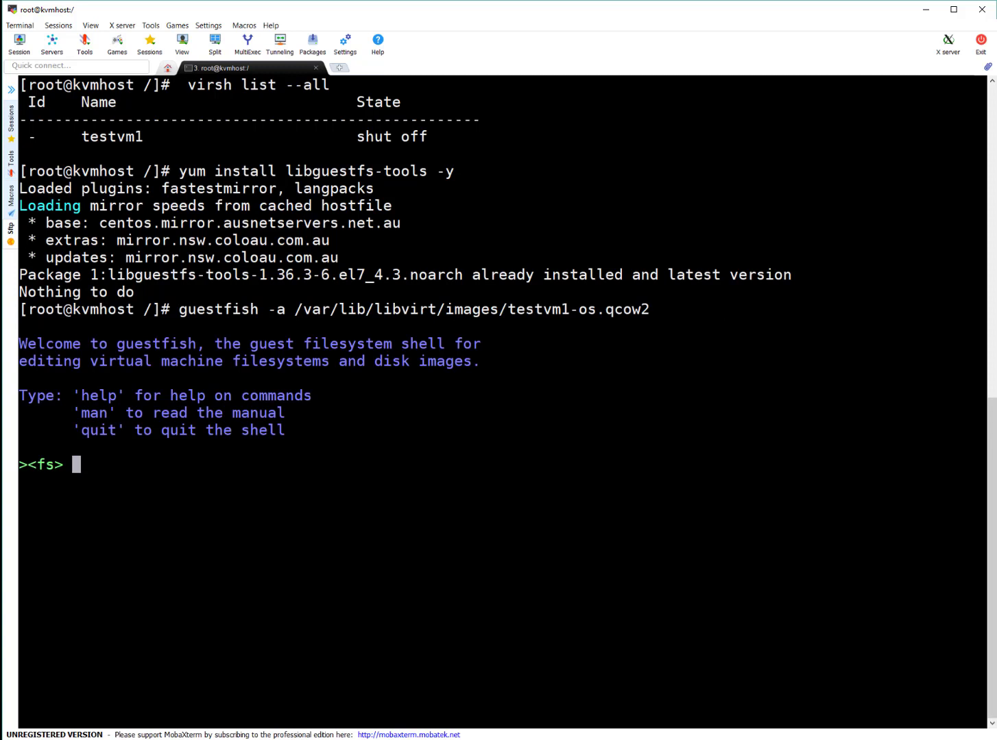
# Launch the guestfish appliance, list filesystems, and copy the /dev/centos/root path.
pyautogui.write('run')
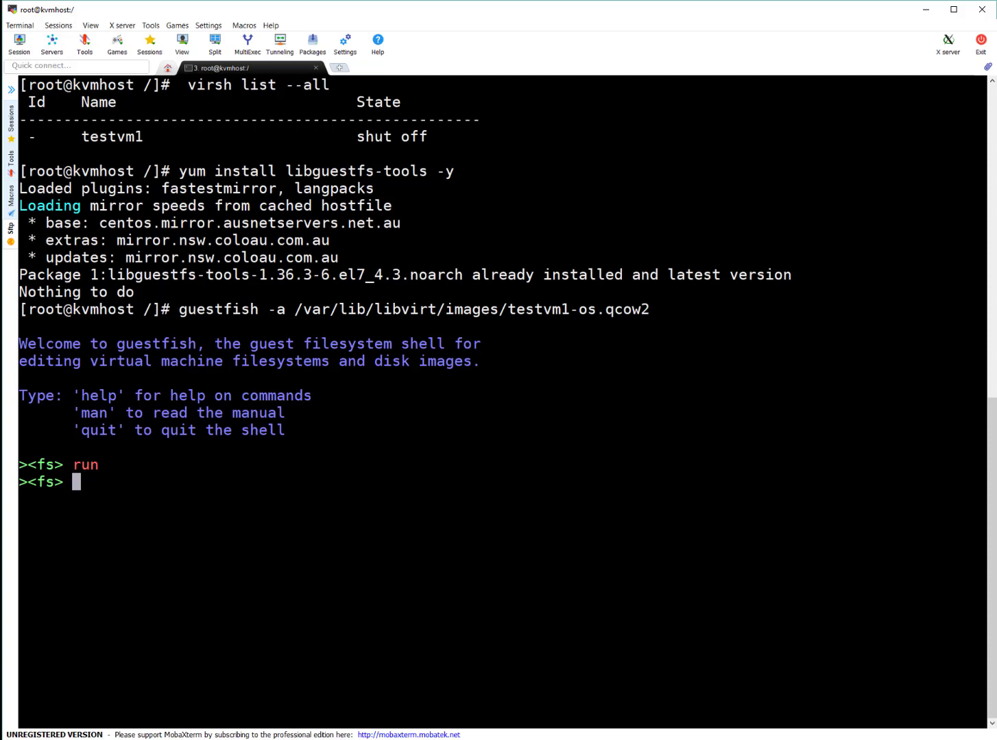
pyautogui.write('list-filesystems')
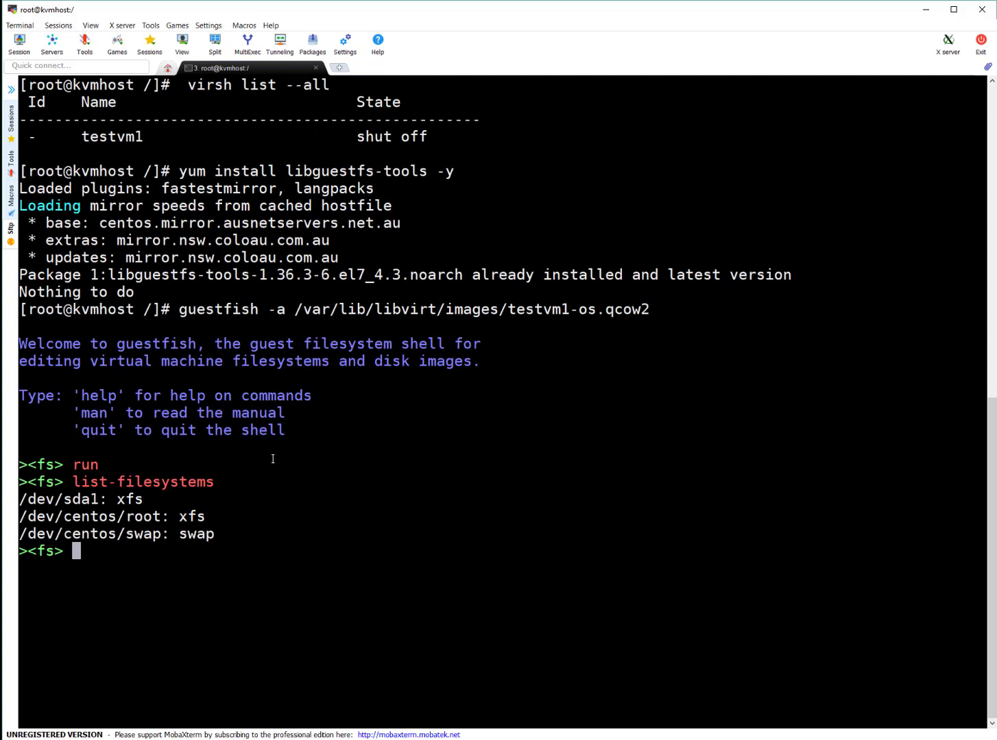
pyautogui.moveTo(101, 515)
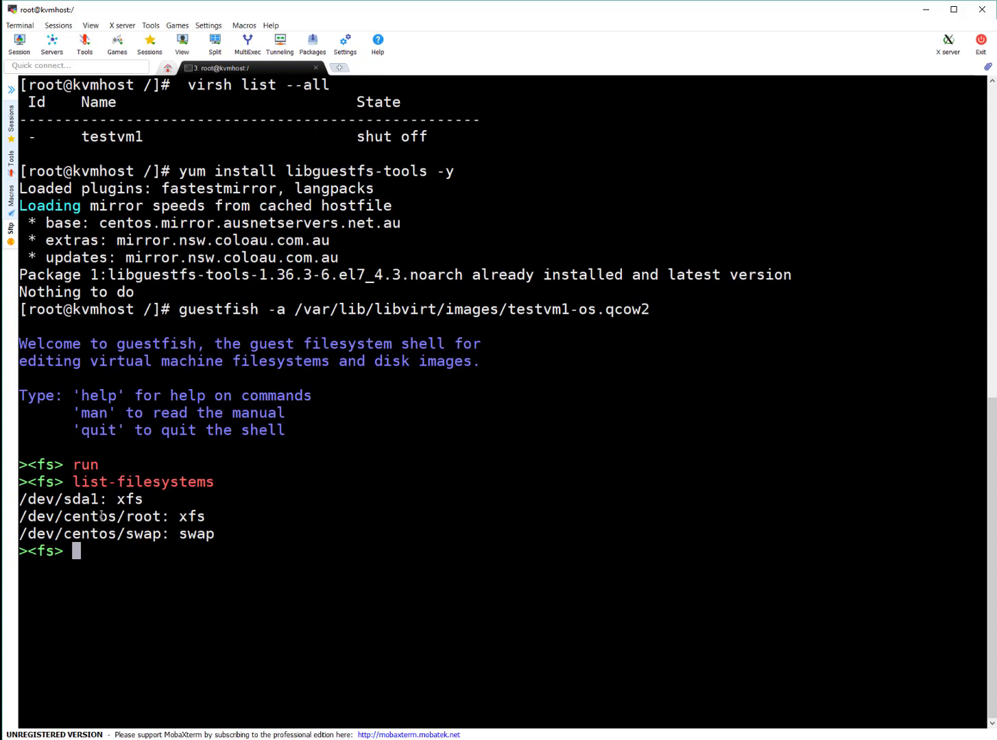
pyautogui.doubleClick(61, 499)
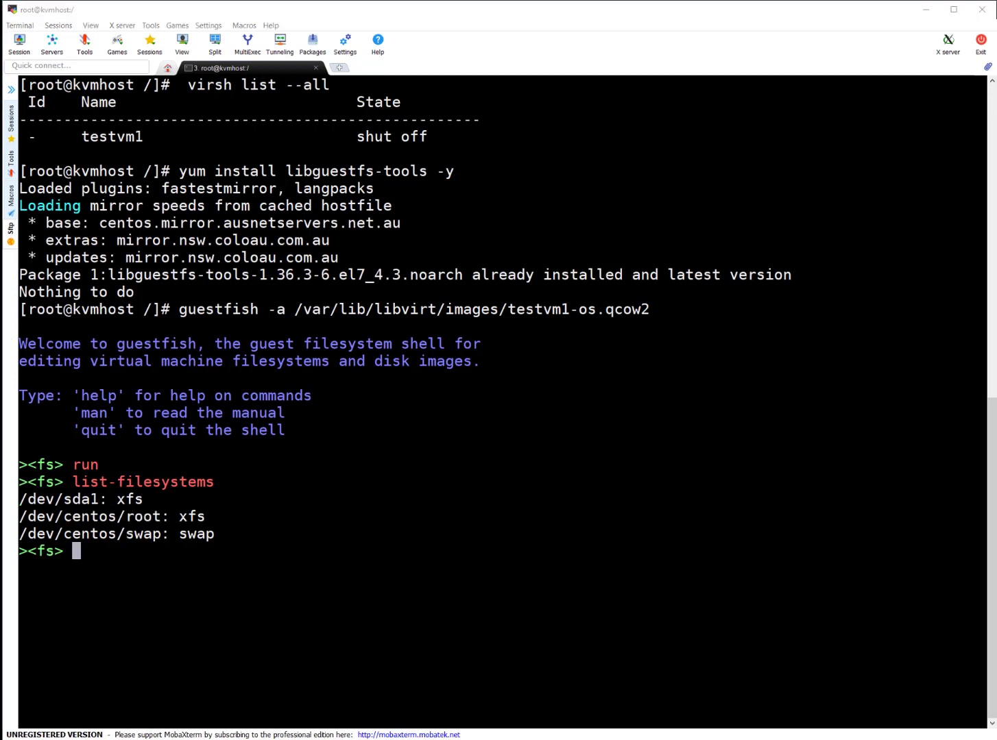
pyautogui.doubleClick(89, 516)
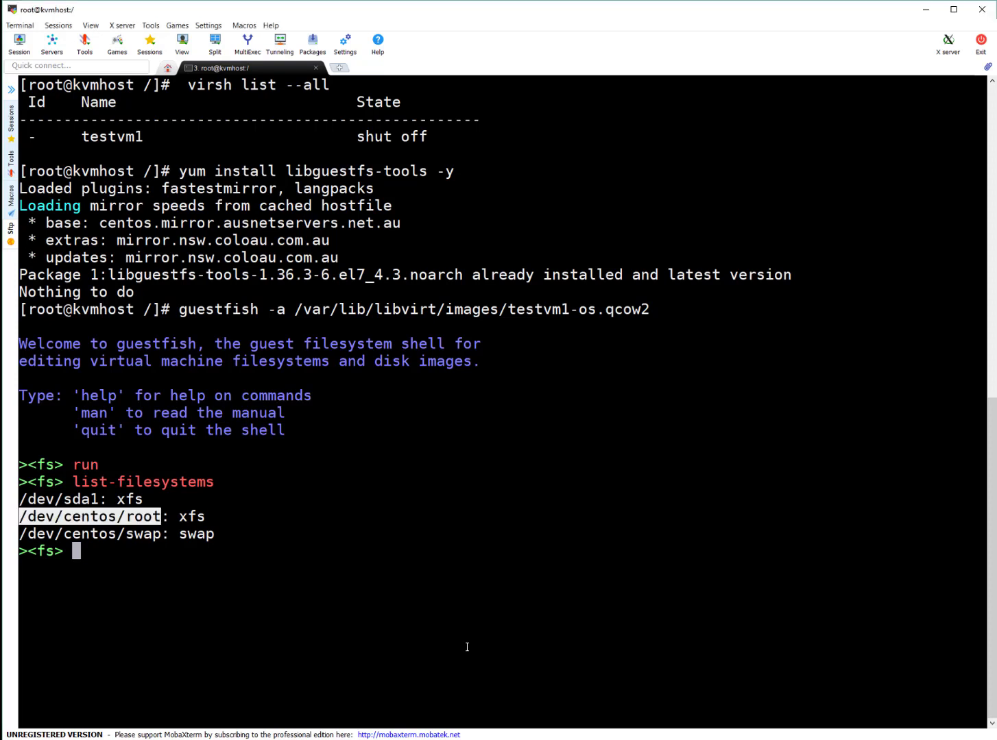
pyautogui.moveTo(132, 473)
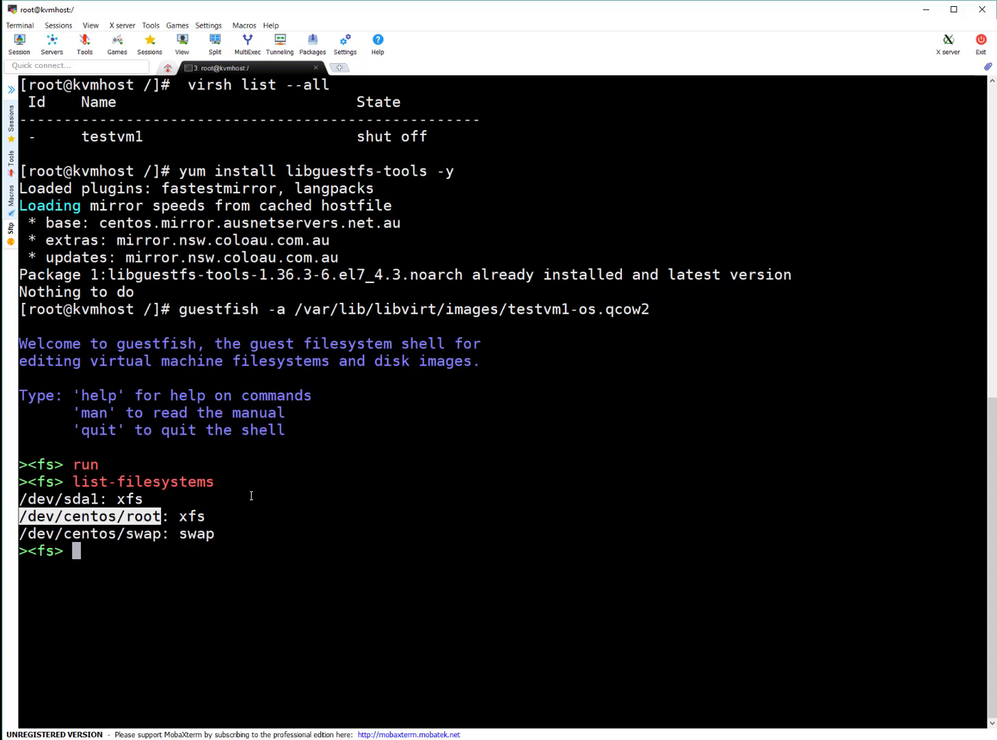
# Run 'fsck xfs /dev/centos/root', which returns 0, then type the quit command.
pyautogui.write('fsc')
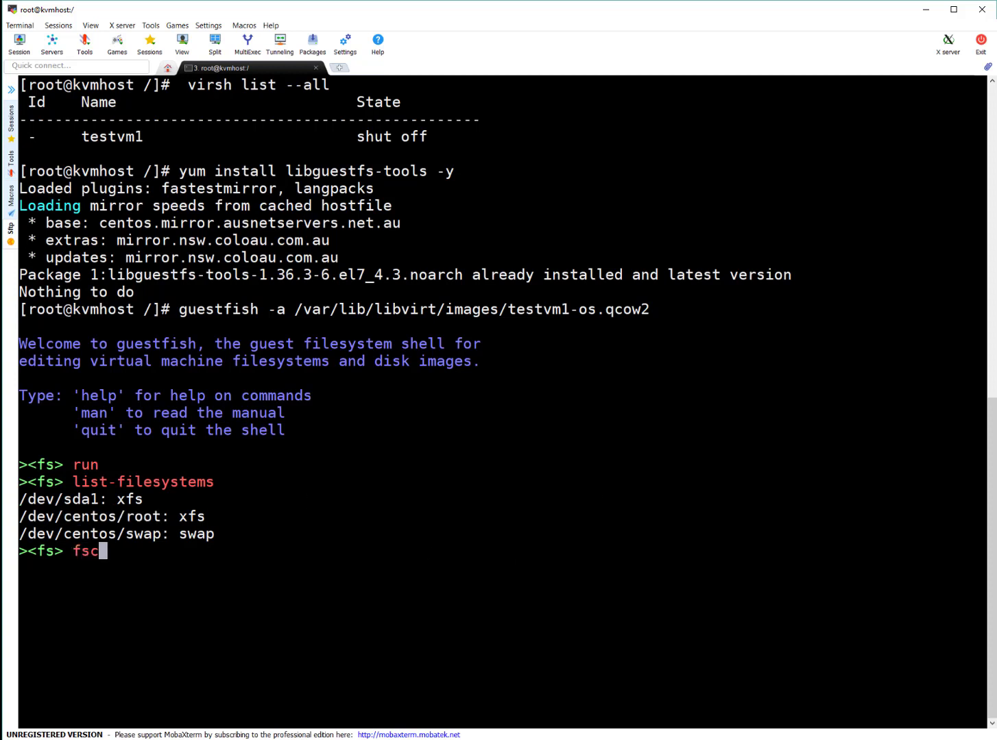
pyautogui.write('k xfs')
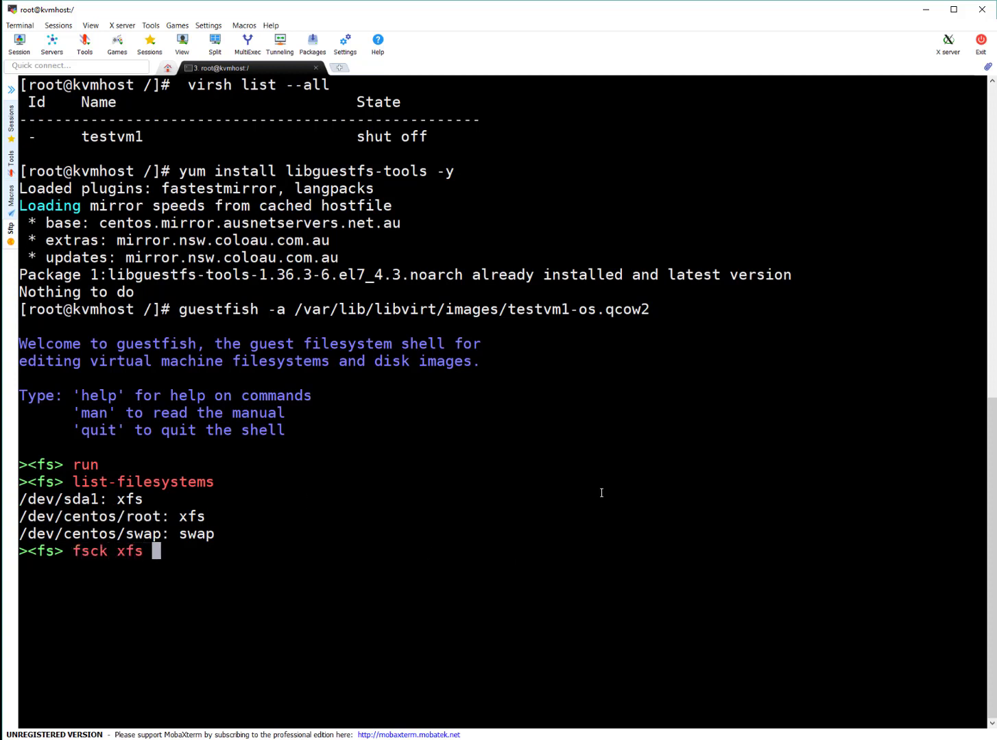
pyautogui.write('/dev/centos/root')
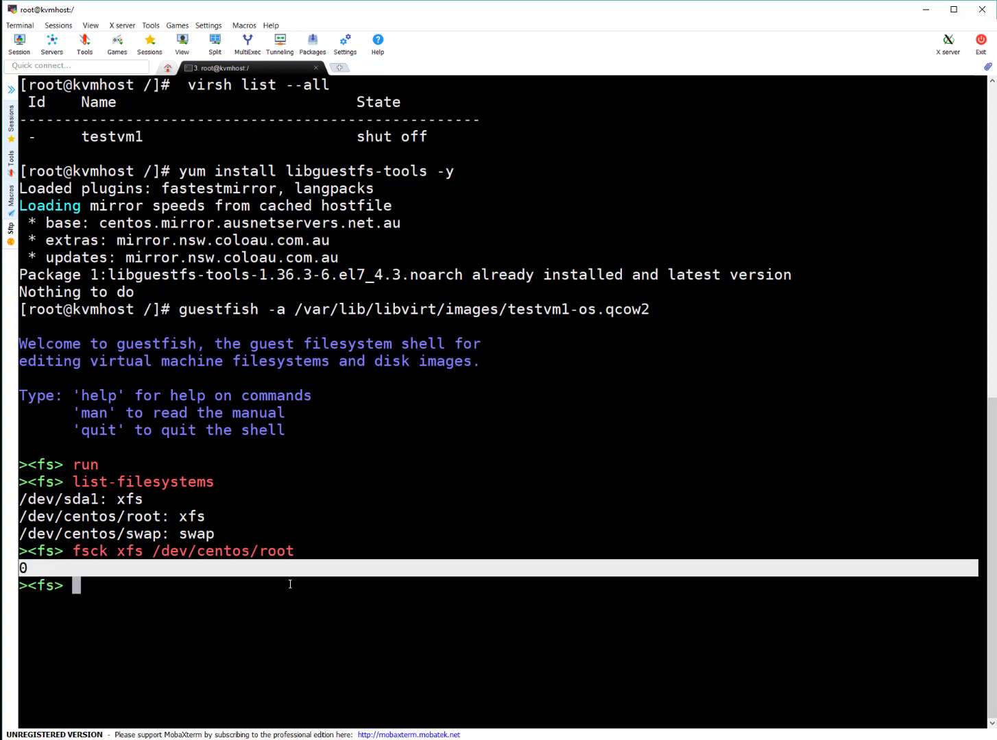
pyautogui.write('q')
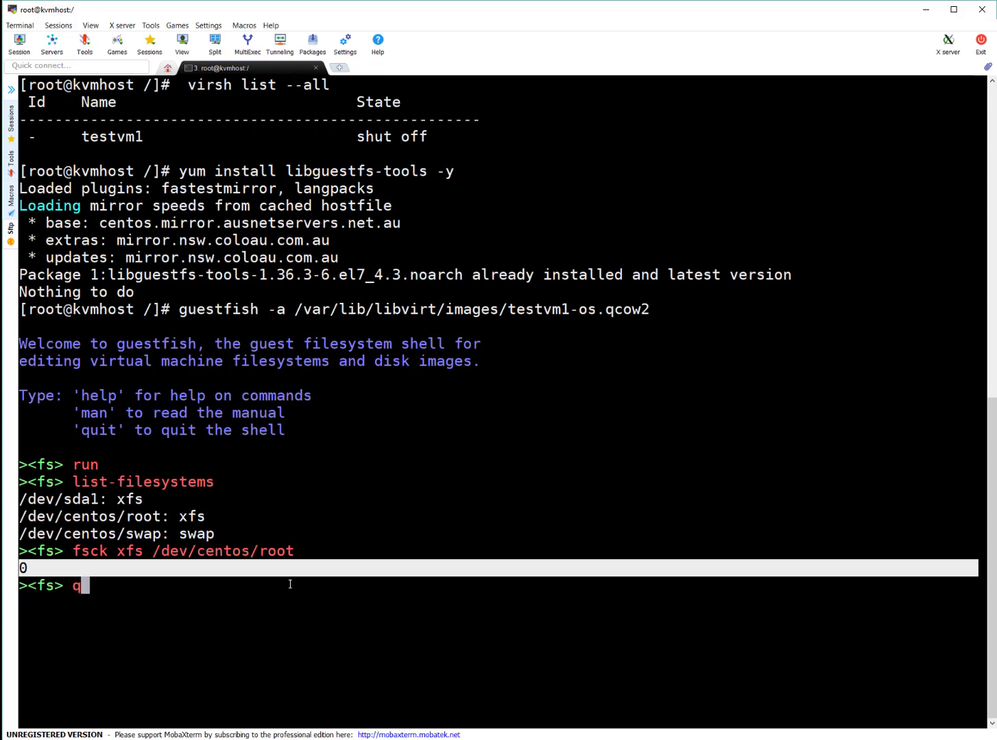
# Exit guestfish and start testvm1 with 'virsh start testvm1'.
pyautogui.press('Return')
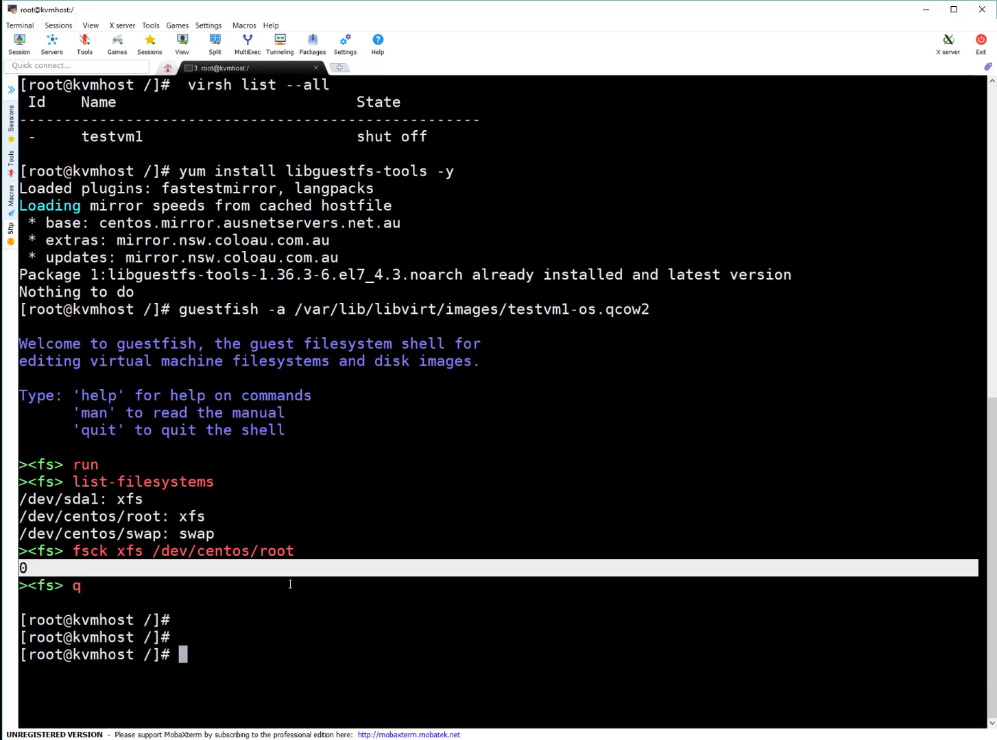
pyautogui.moveTo(578, 106)
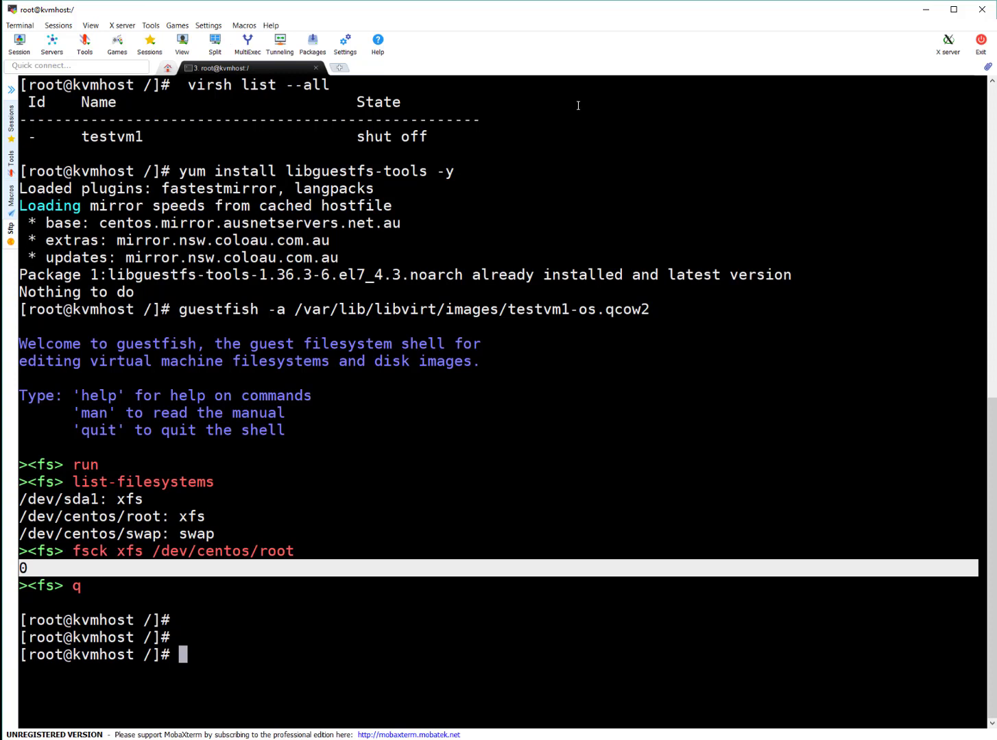
pyautogui.write('virsh')
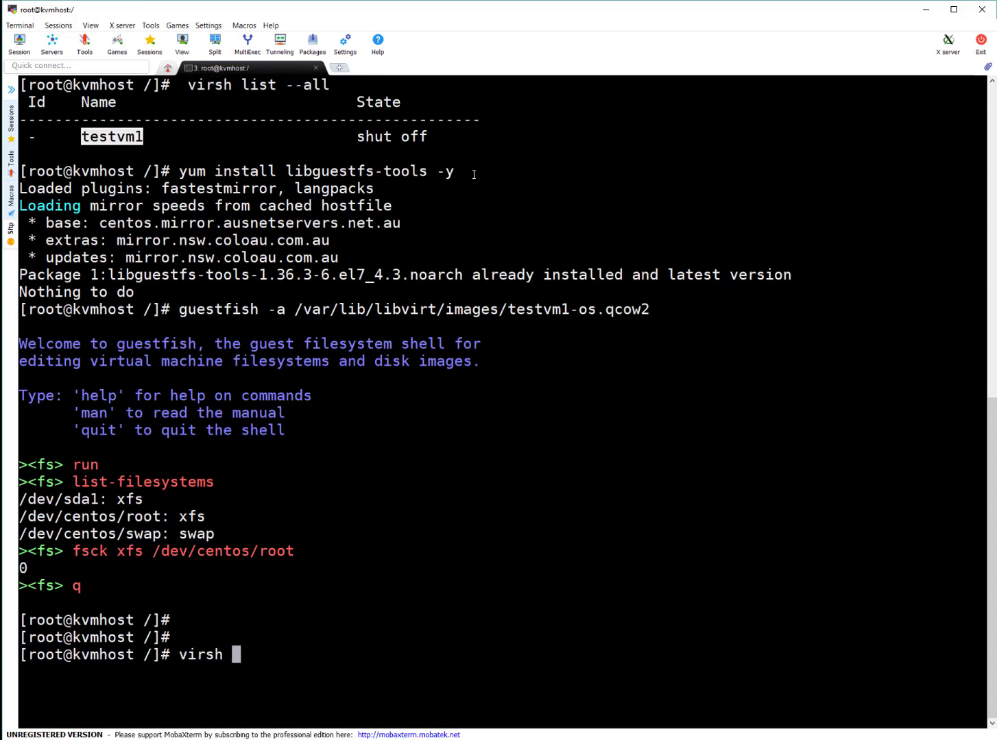
pyautogui.write('start')
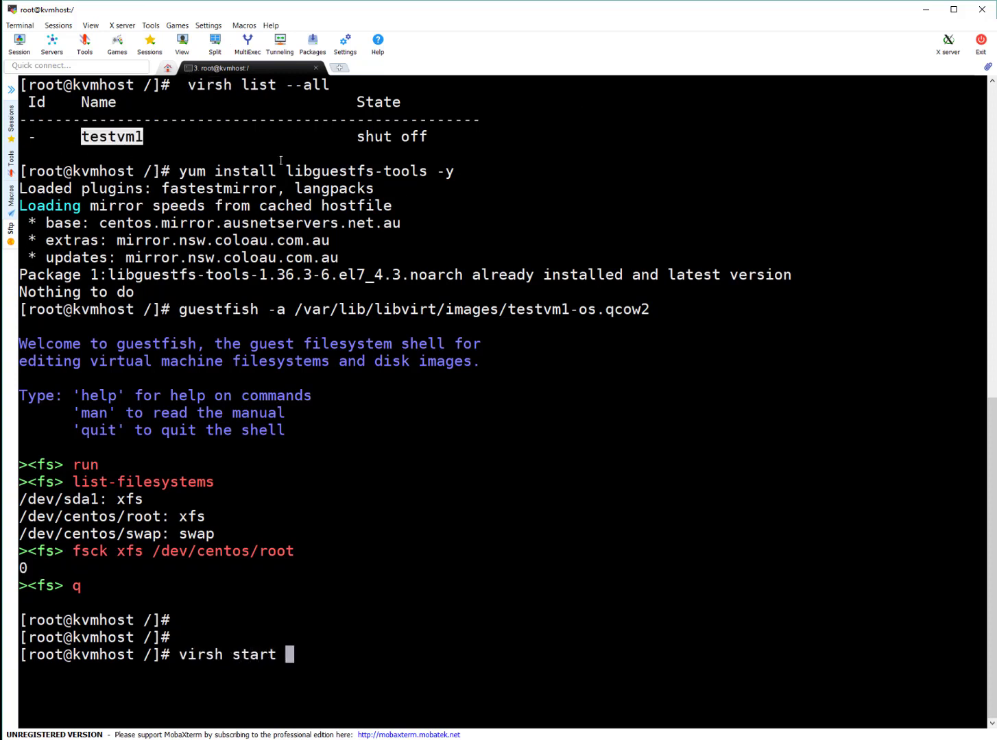
pyautogui.write('testvm1')
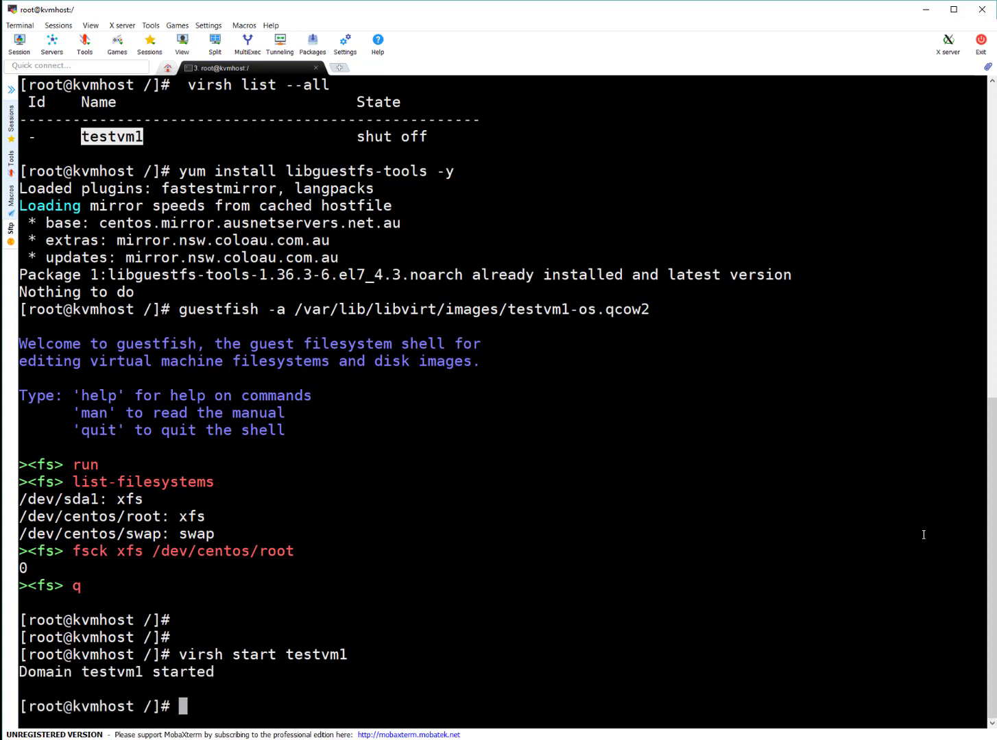